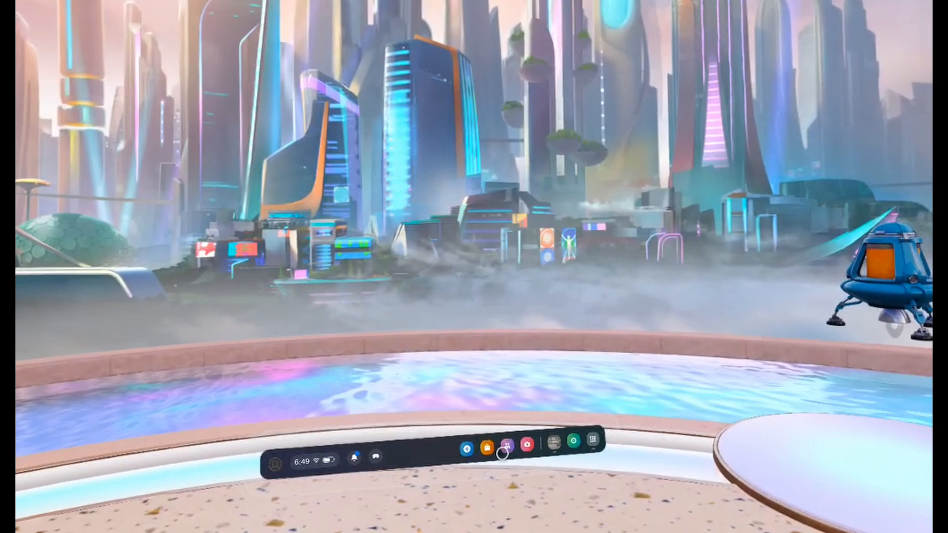
# - Launch the Settings app from the App Library on the universal menu
pyautogui.click(589, 439)
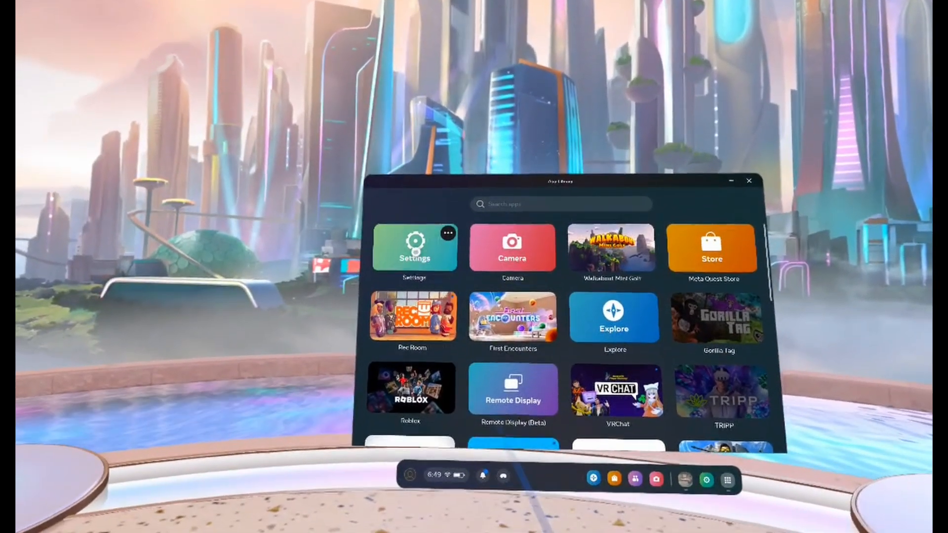
pyautogui.click(414, 248)
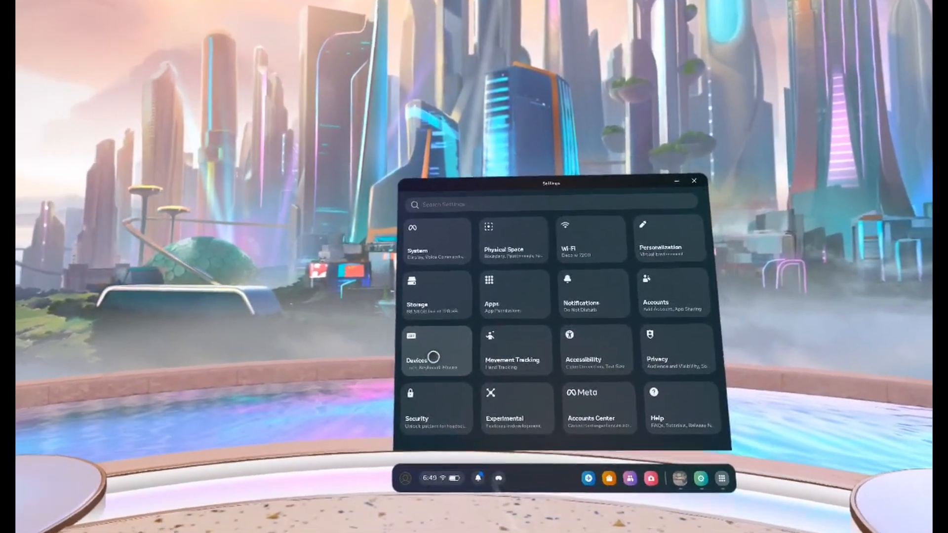
# - View Bluetooth Pairing under Devices in Settings, then close the Settings window
pyautogui.click(436, 351)
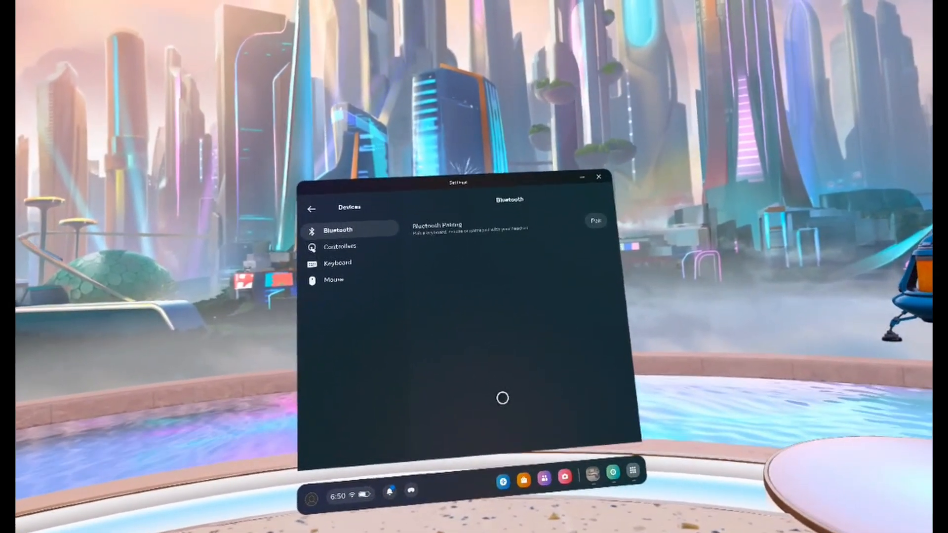
pyautogui.click(598, 177)
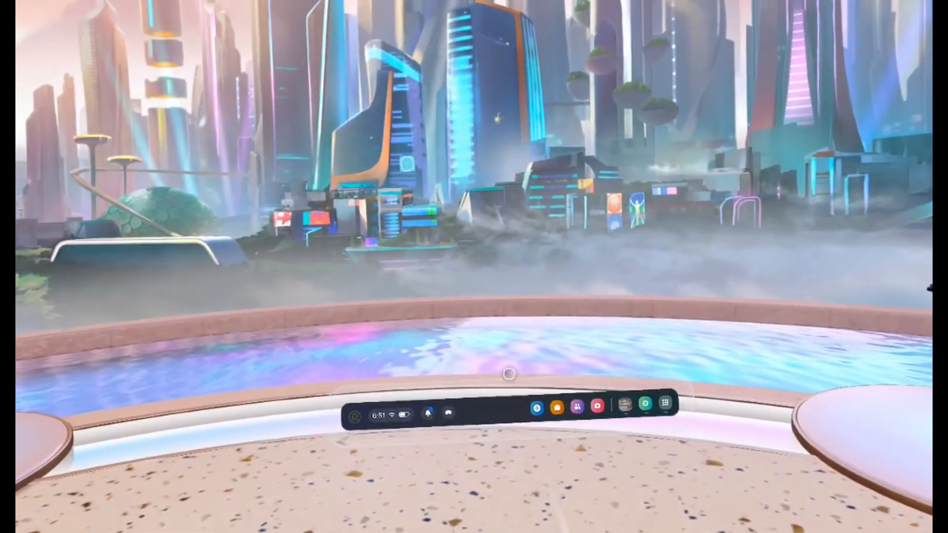